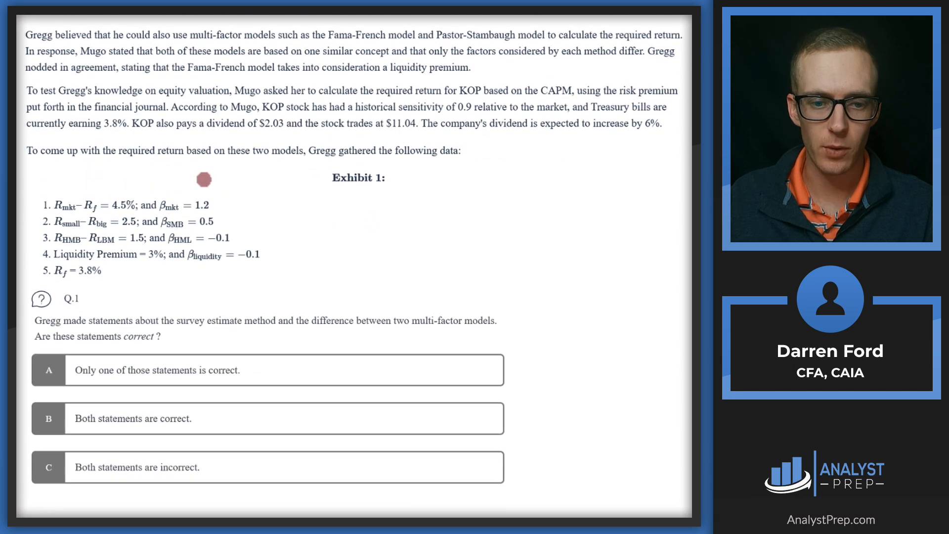
mouse_move(174, 328)
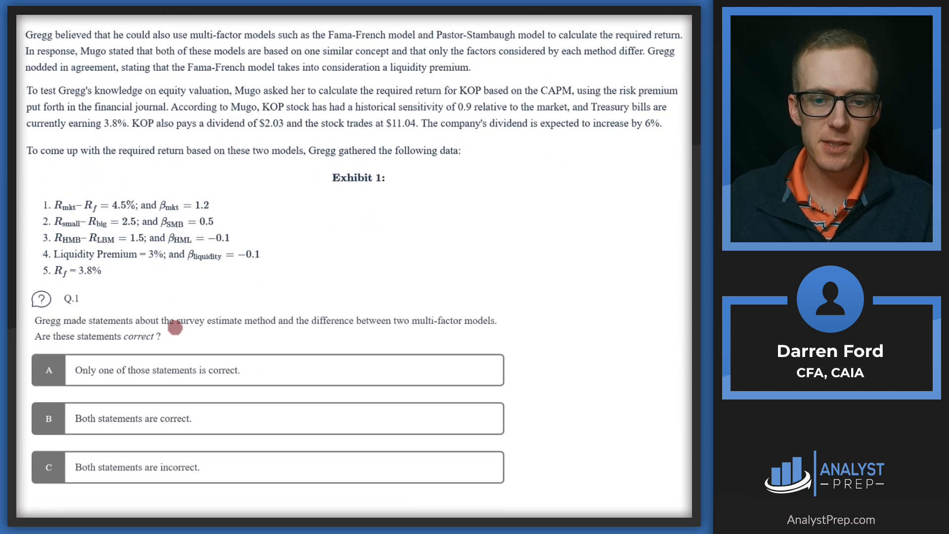
mouse_move(301, 330)
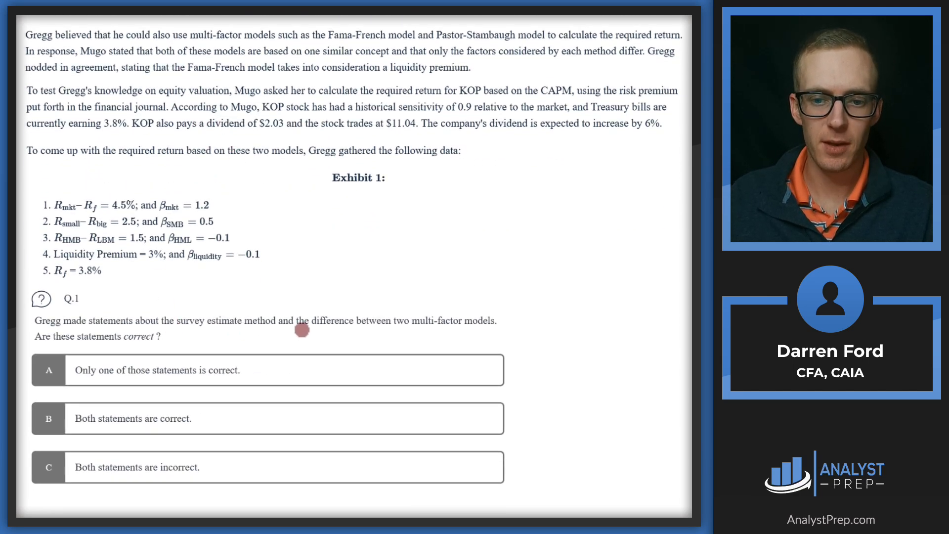
mouse_move(417, 323)
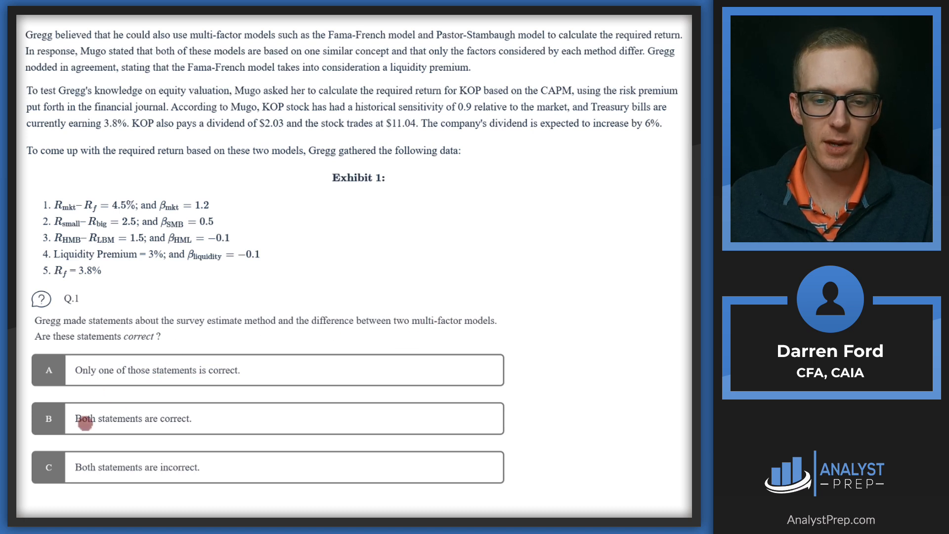
Scroll up to the Darlene Gregg vignette title and read down through the passage to question 1.
scroll(up, 3)
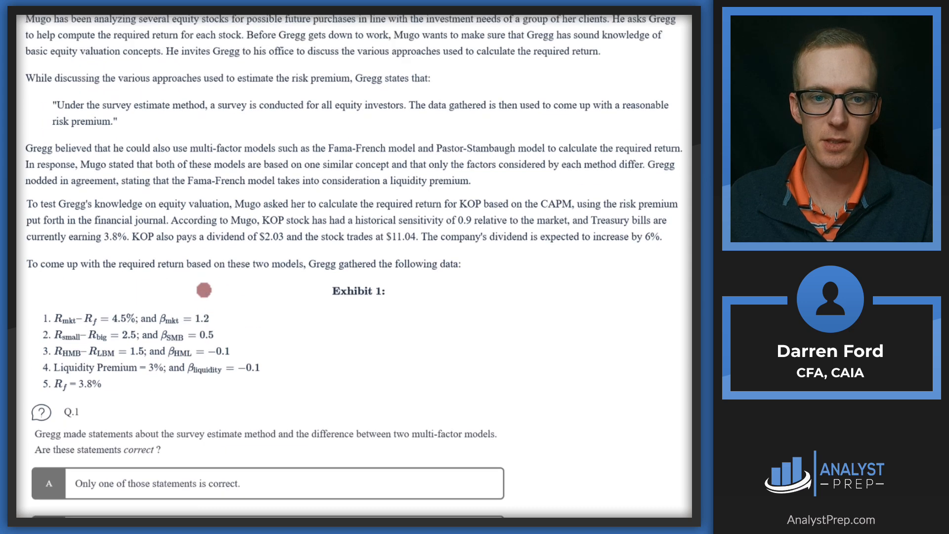
scroll(up, 3)
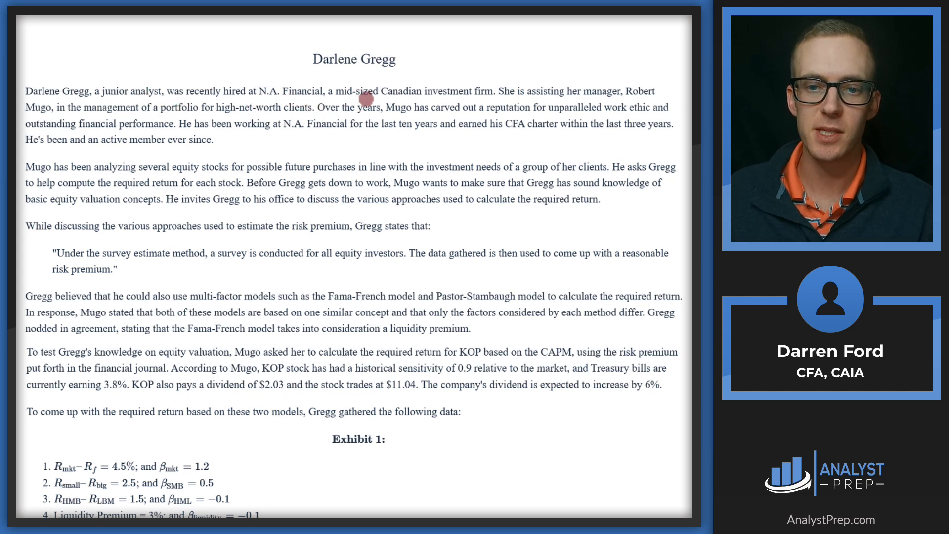
mouse_move(276, 116)
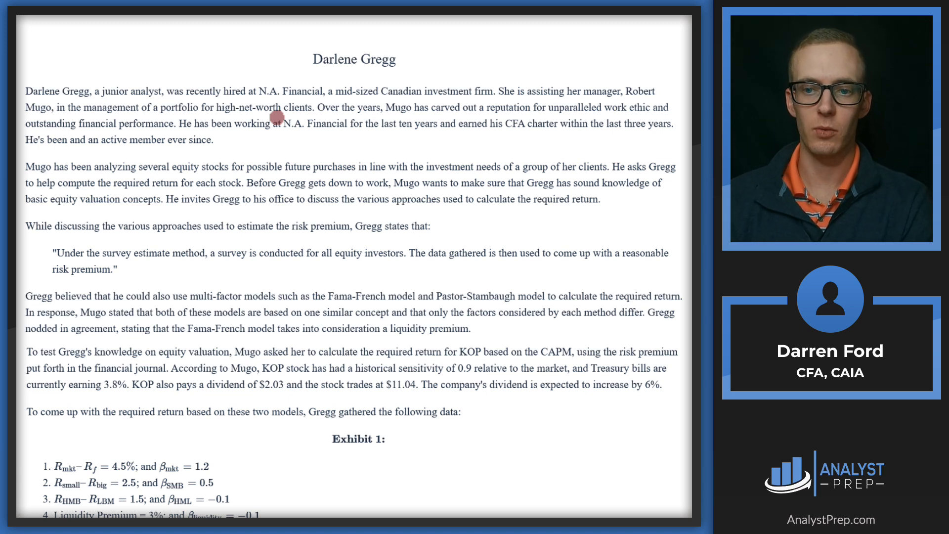
mouse_move(106, 154)
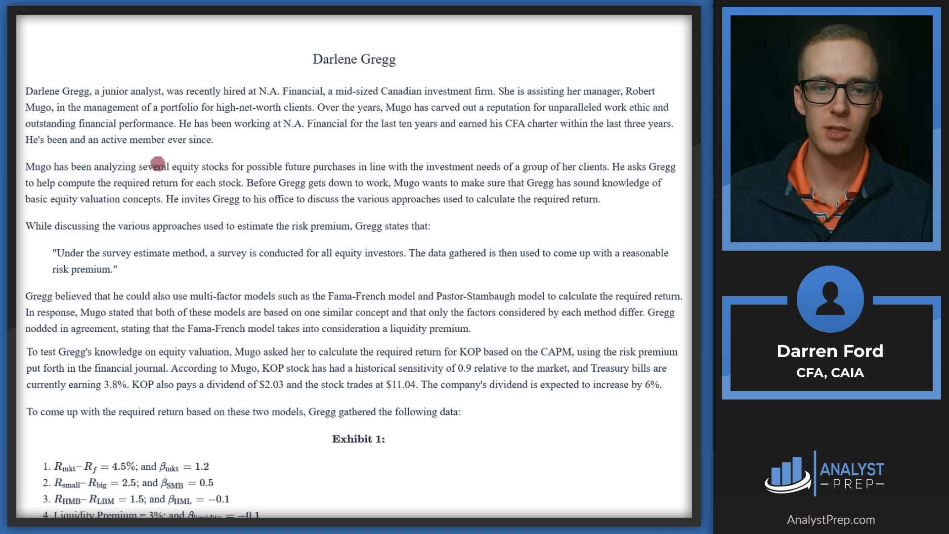
scroll(down, 3)
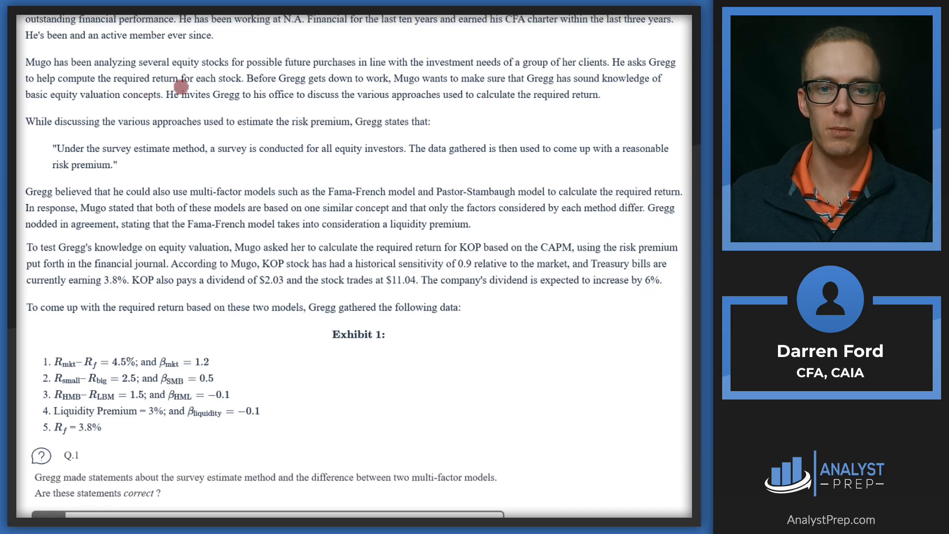
mouse_move(332, 86)
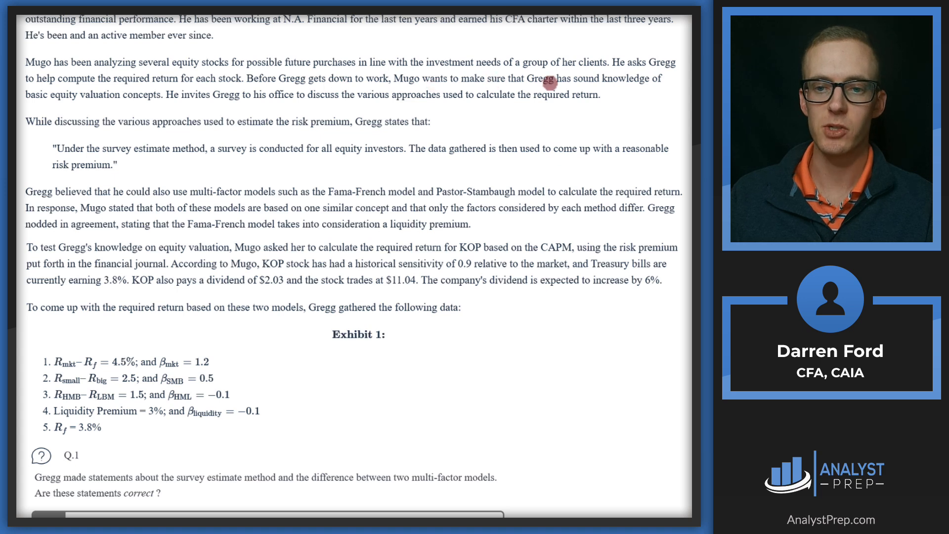
mouse_move(156, 108)
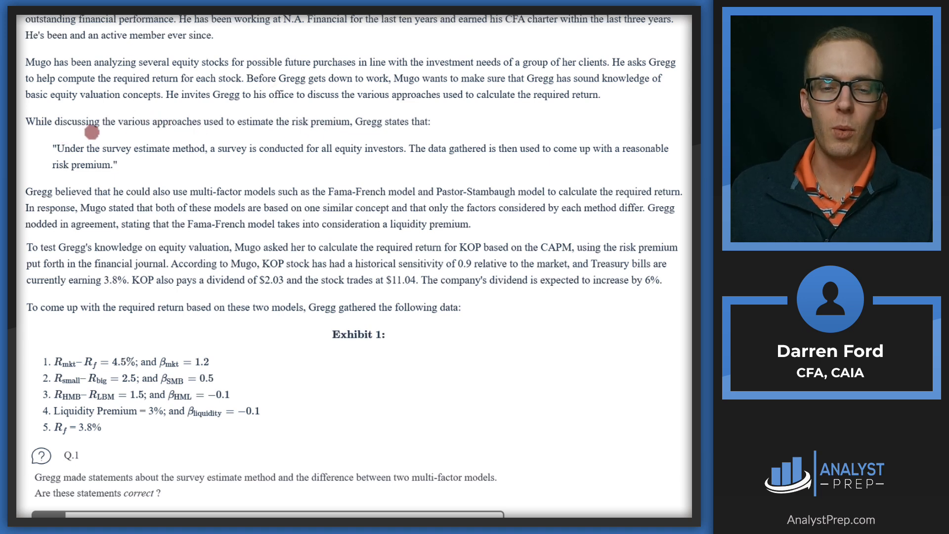
mouse_move(237, 128)
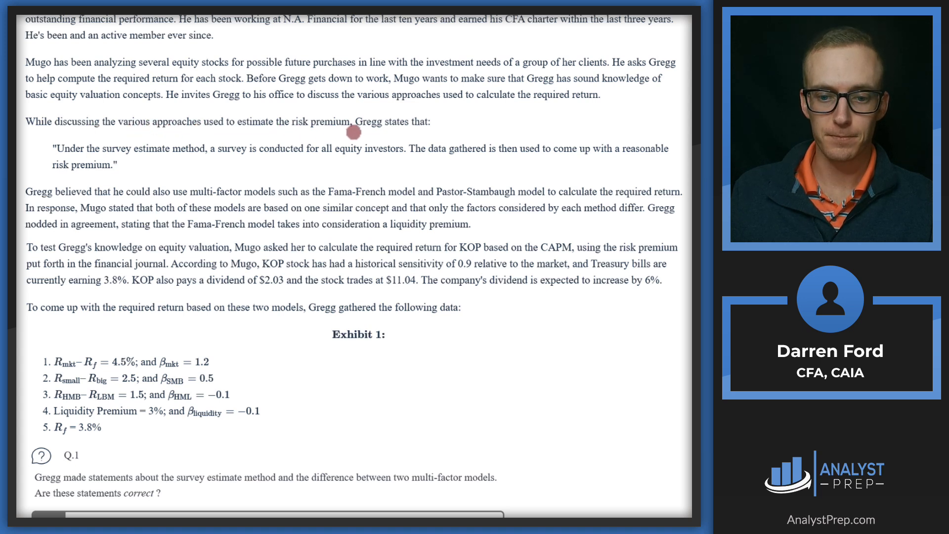
mouse_move(330, 130)
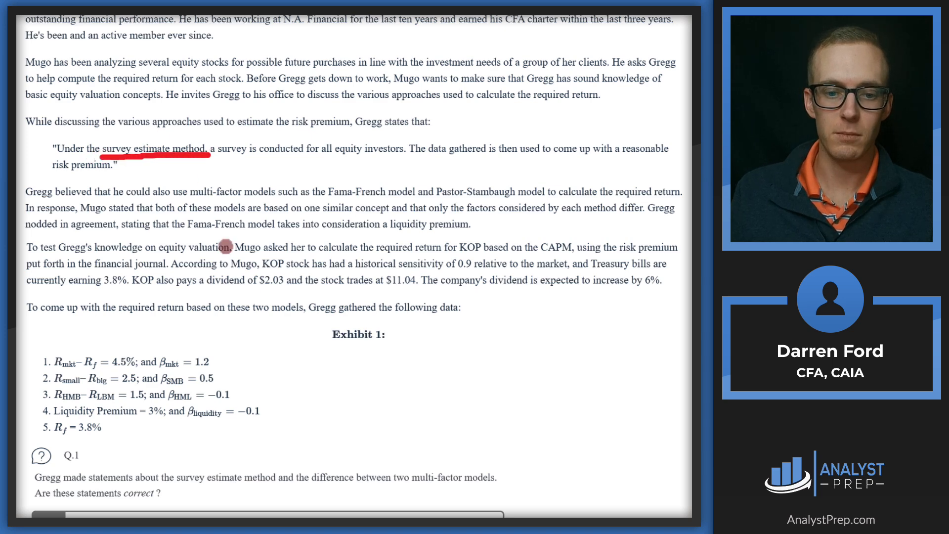
Scroll down to Gregg's quote so 'for all equity' can be crossed out in red.
scroll(down, 3)
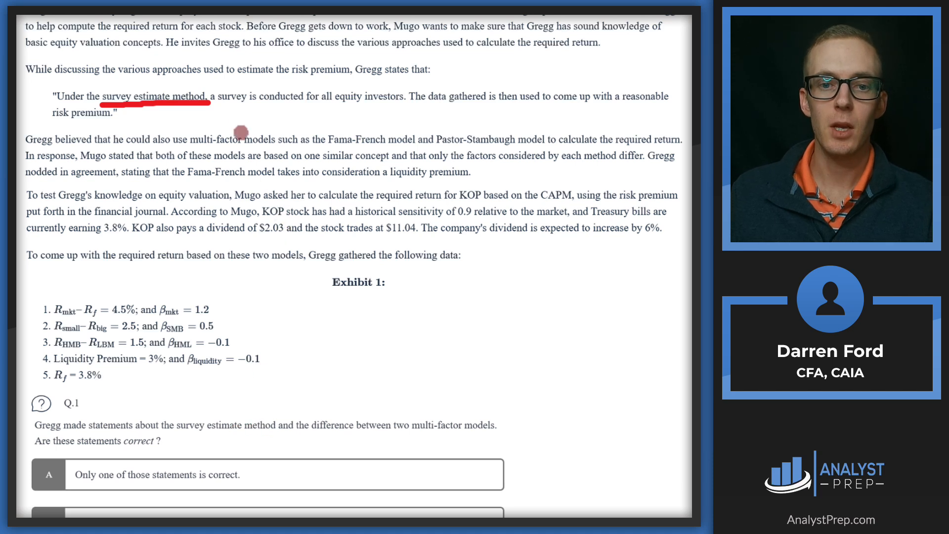
mouse_move(391, 109)
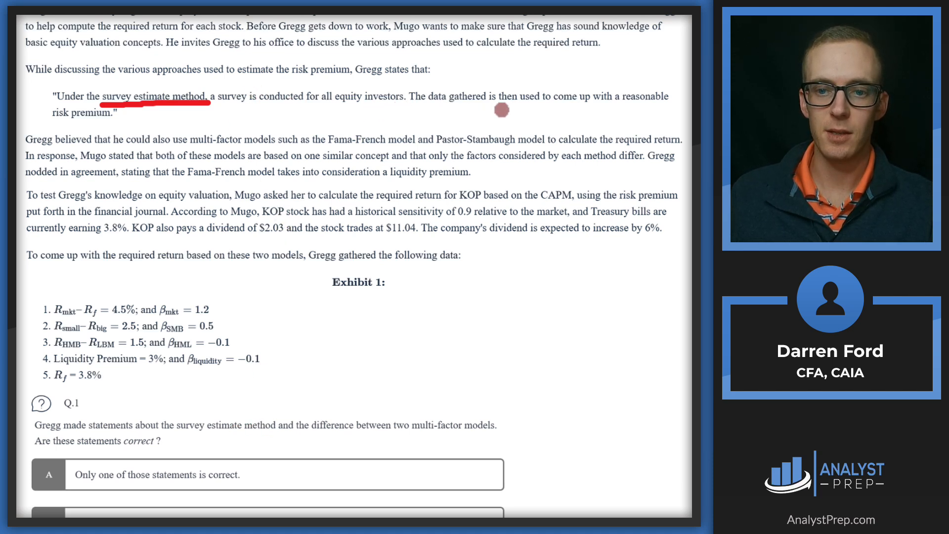
mouse_move(368, 101)
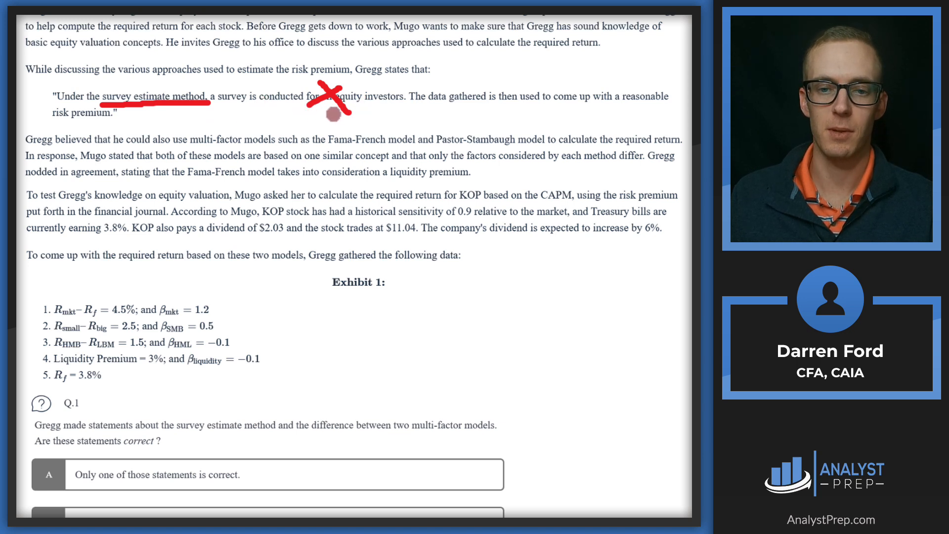
mouse_move(288, 112)
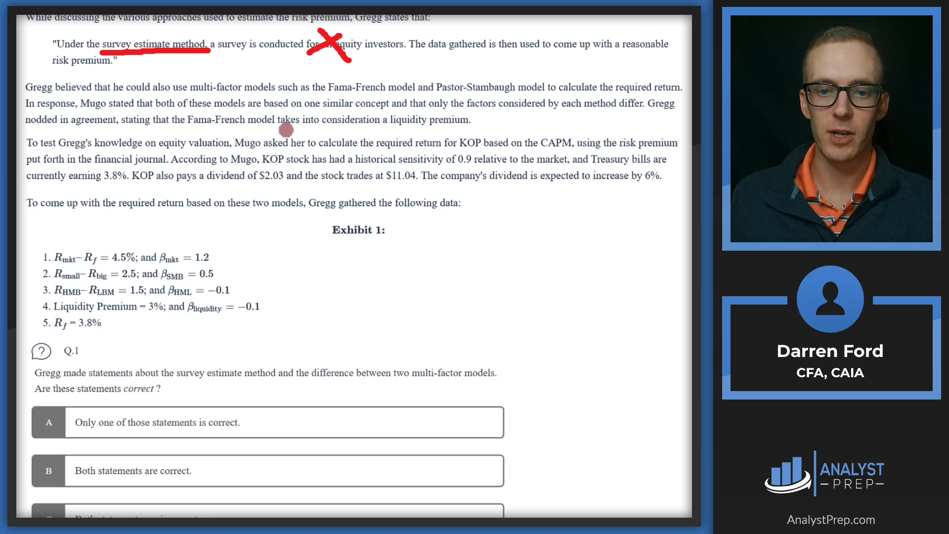
mouse_move(428, 129)
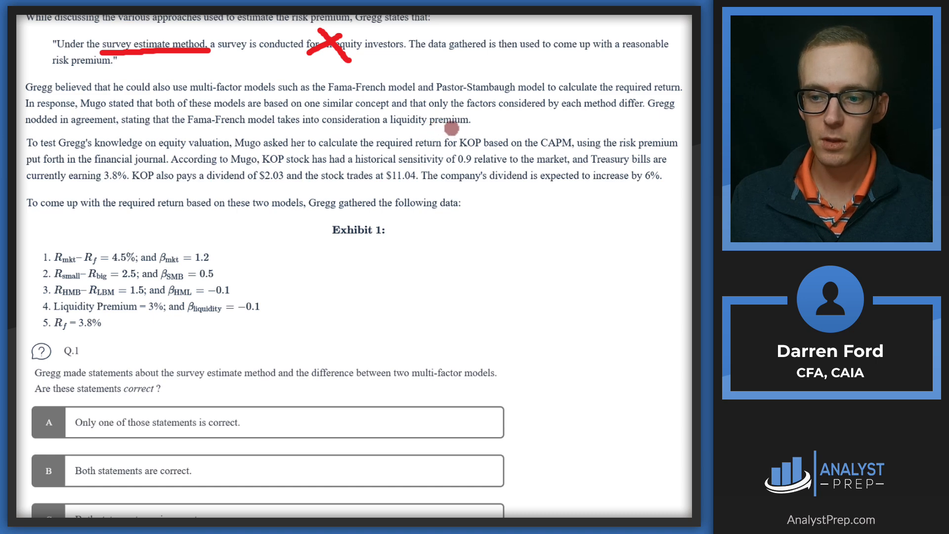
Scroll down to the liquidity premium sentence naming Fama-French and Pastor-Stambaugh.
scroll(down, 3)
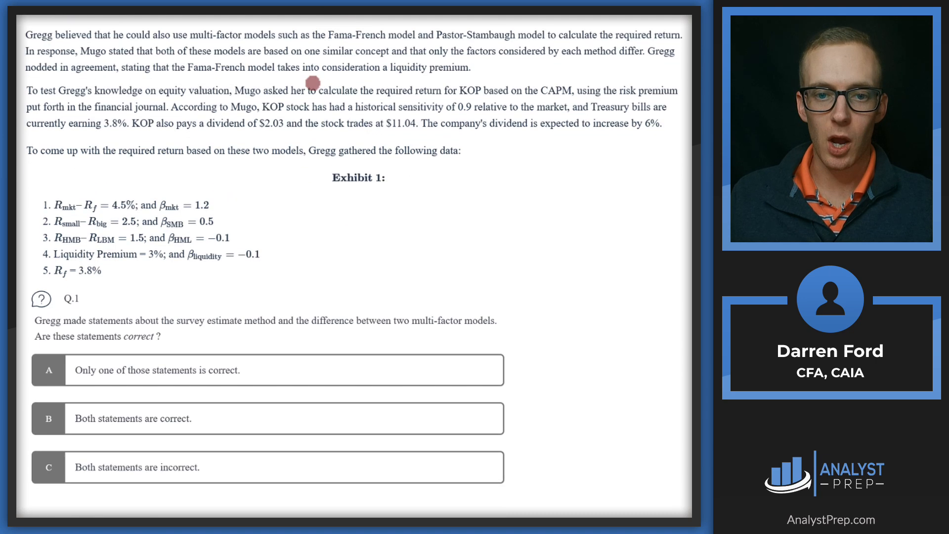
mouse_move(134, 77)
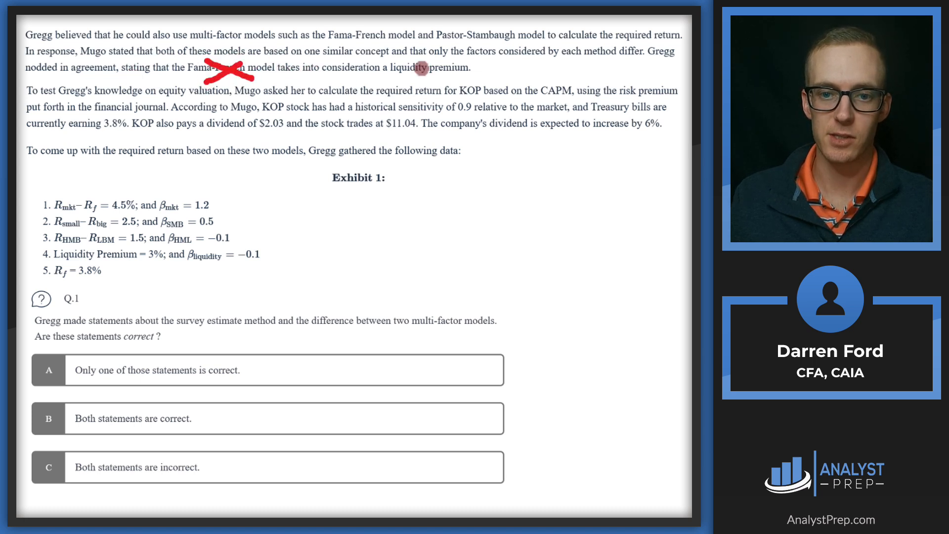
mouse_move(435, 43)
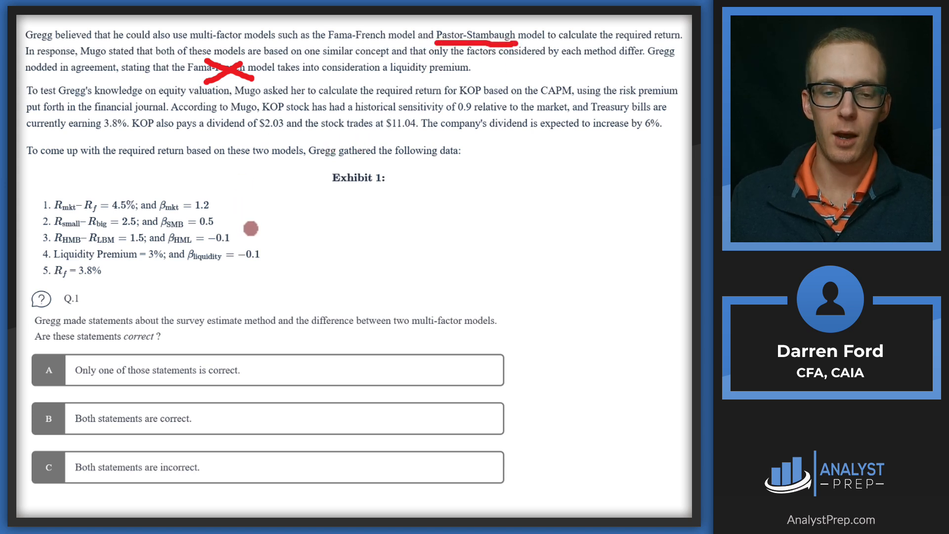
mouse_move(166, 301)
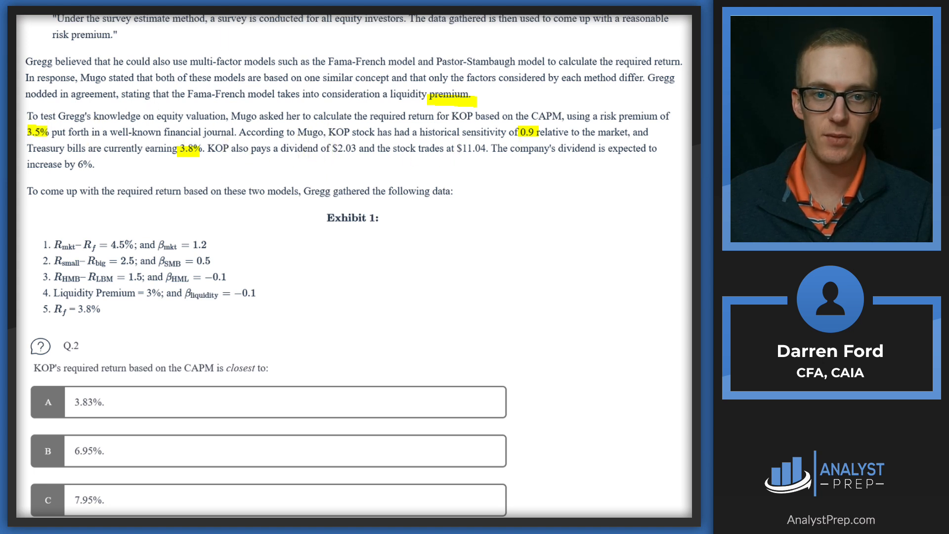
mouse_move(539, 253)
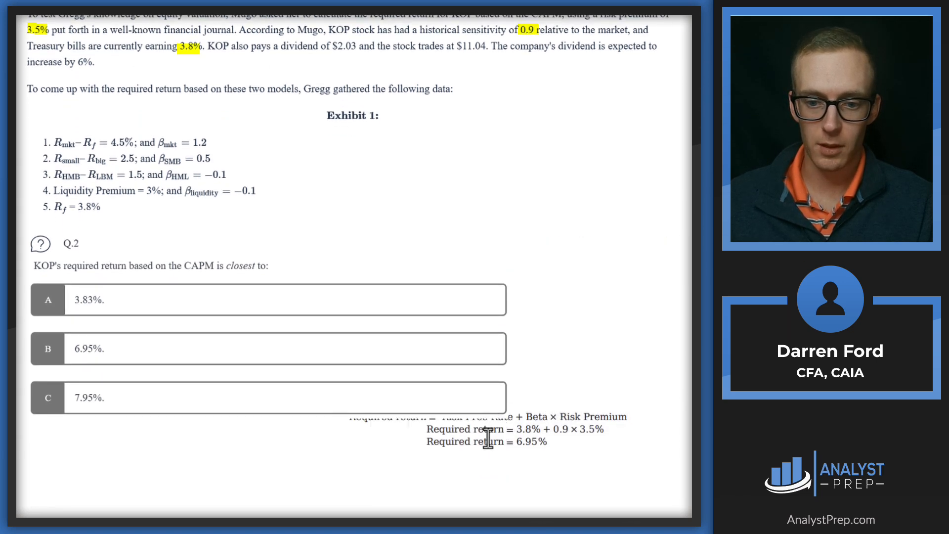
Reveal the solution box: Required return = 3.8% + 0.9 × 3.5% = 6.95%.
click(487, 428)
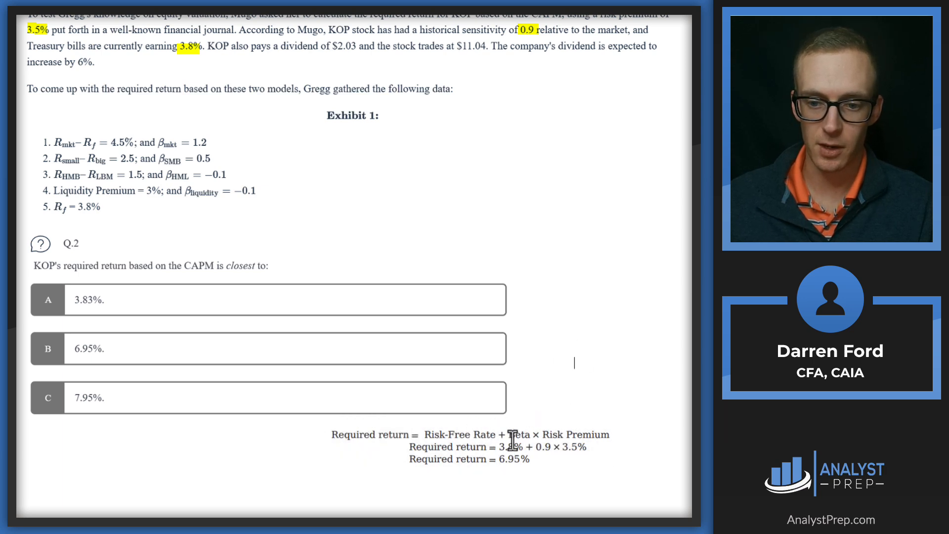
mouse_move(542, 456)
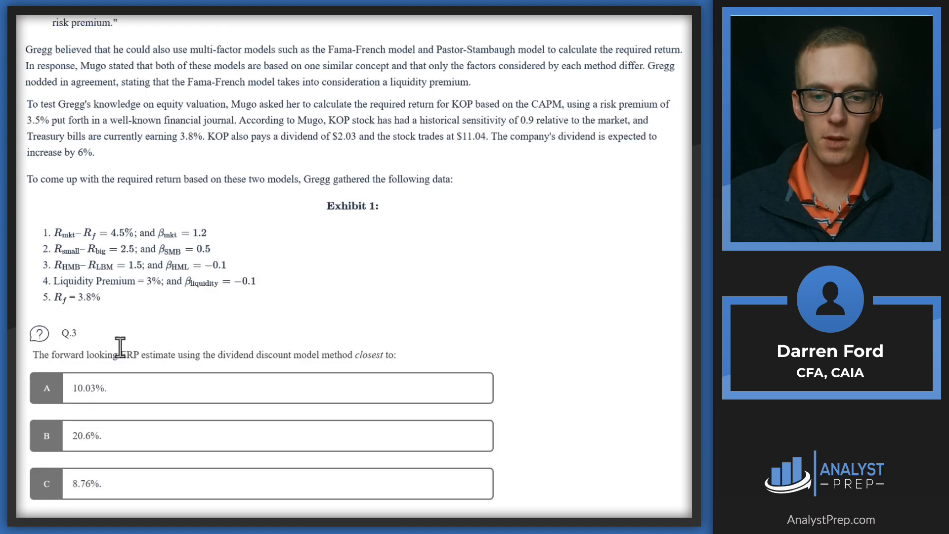
mouse_move(182, 356)
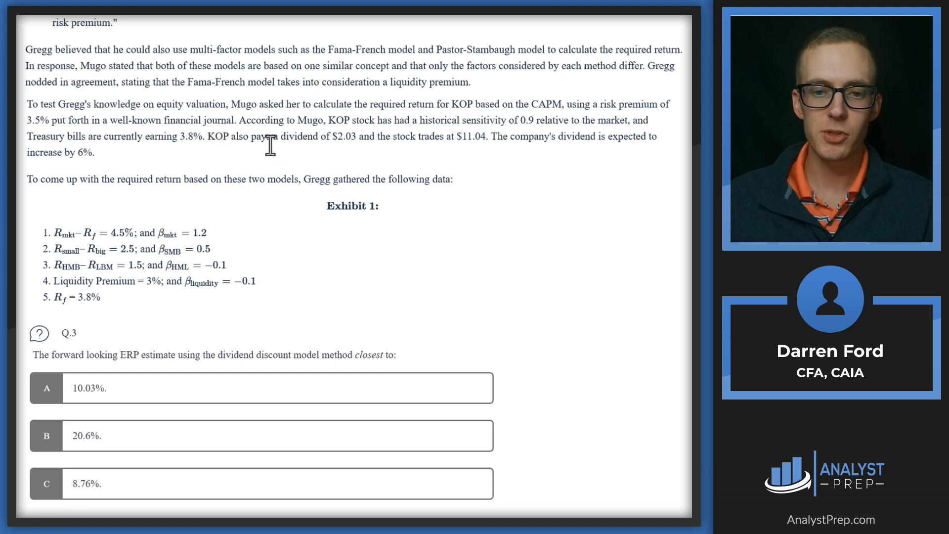
mouse_move(447, 147)
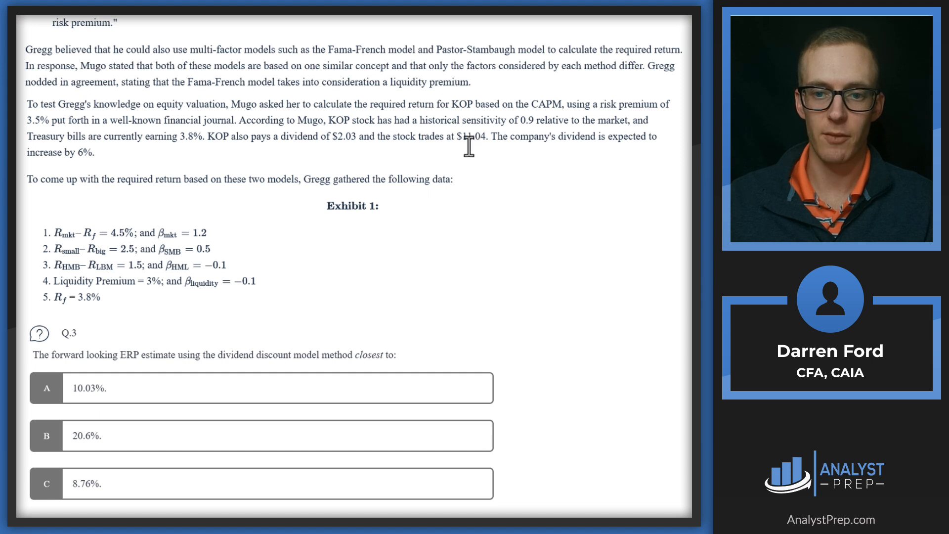
mouse_move(250, 136)
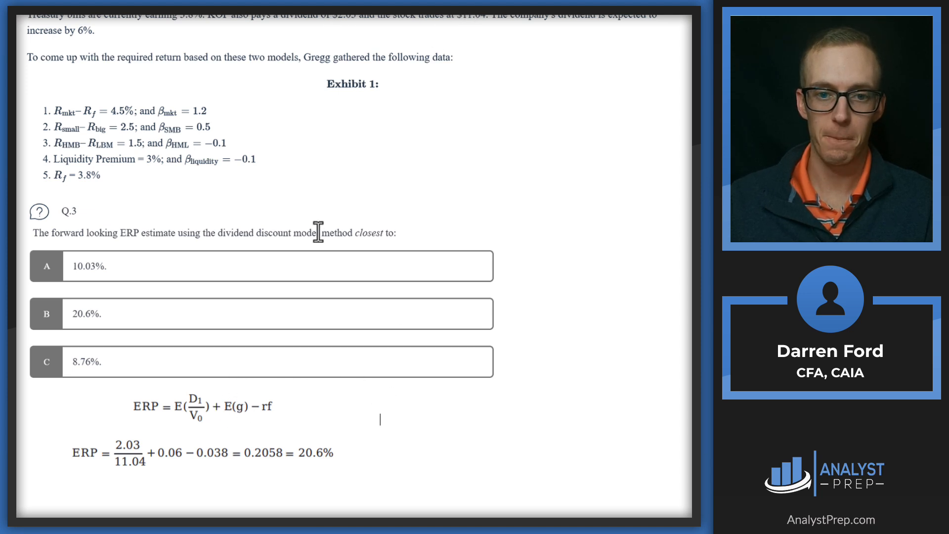
mouse_move(528, 26)
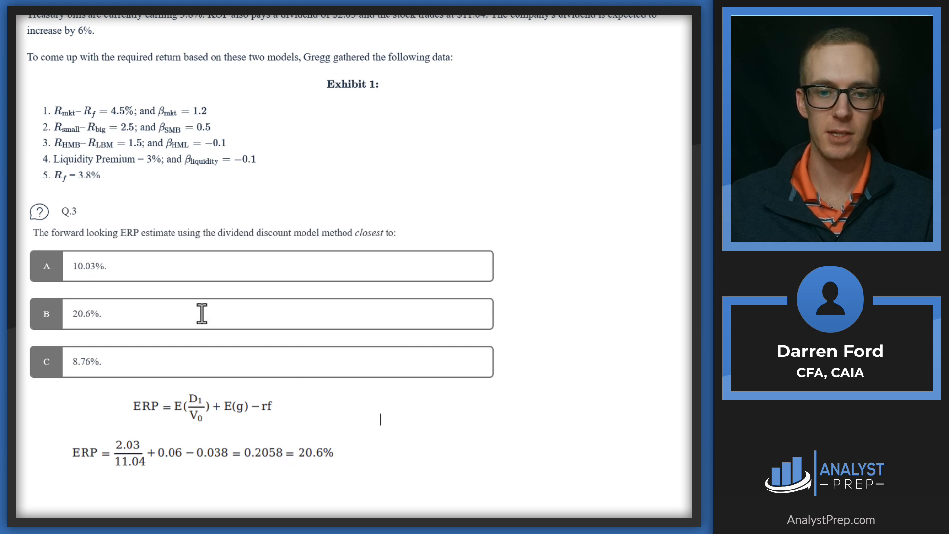
mouse_move(65, 320)
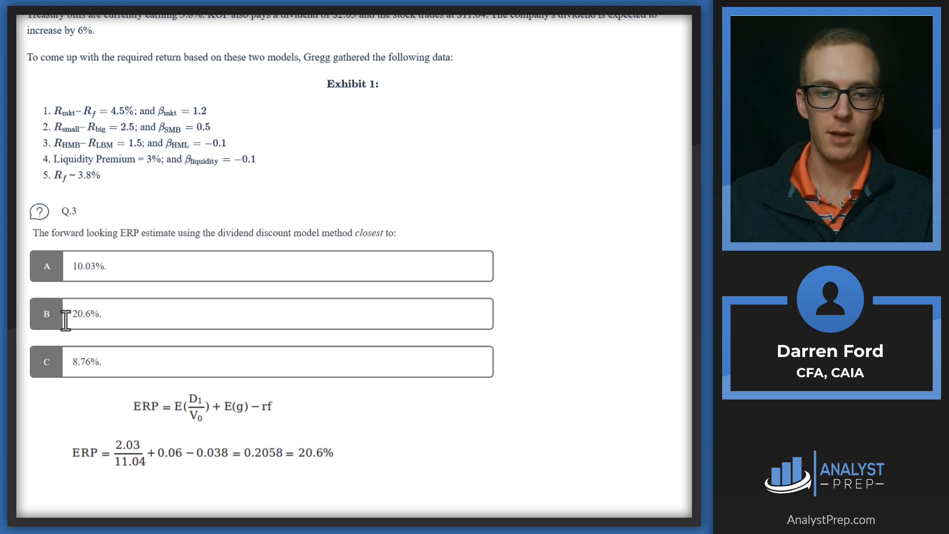
Scroll to question 4 on KOP's Fama-French required return beneath Exhibit 1.
scroll(up, 3)
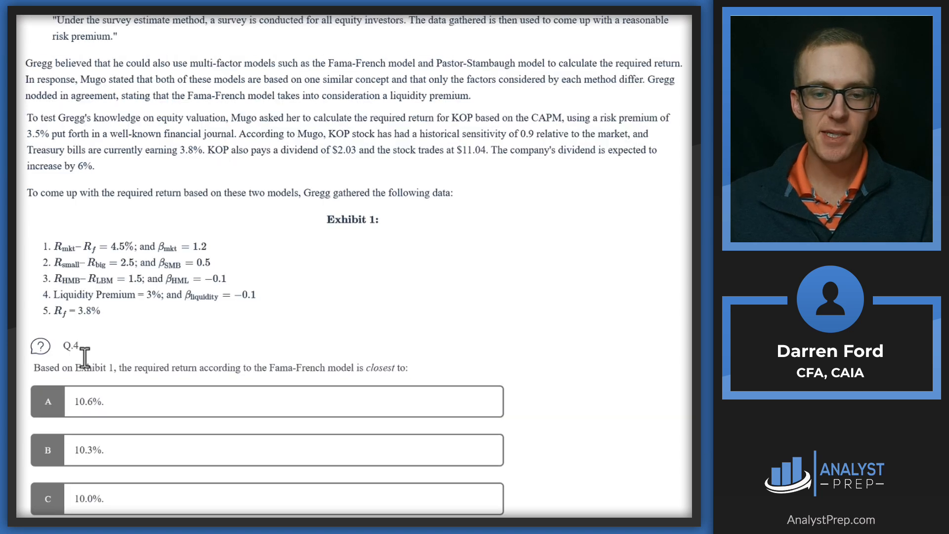
mouse_move(200, 368)
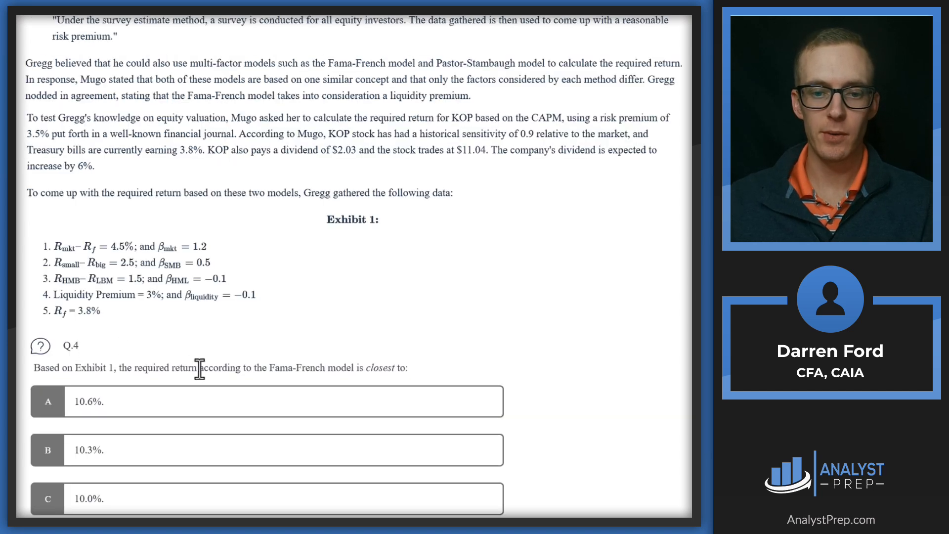
mouse_move(355, 368)
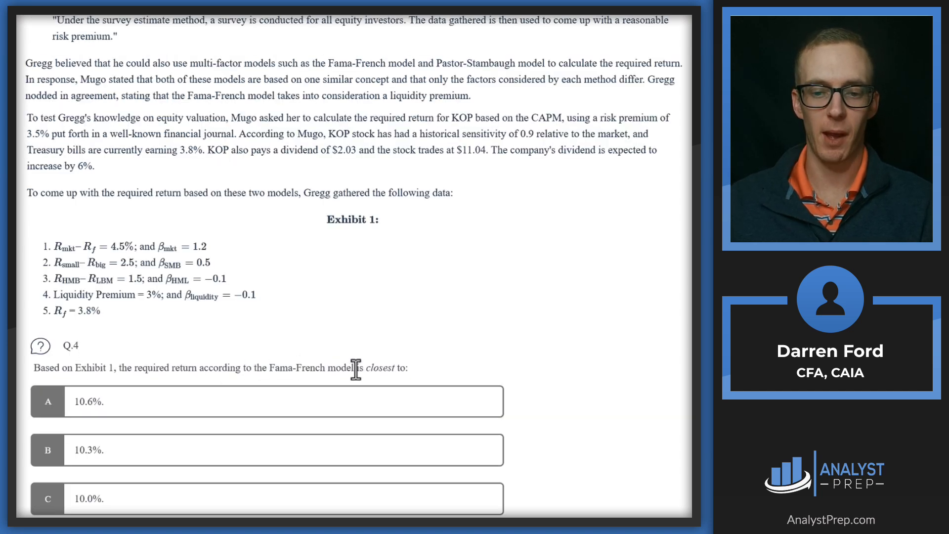
mouse_move(243, 226)
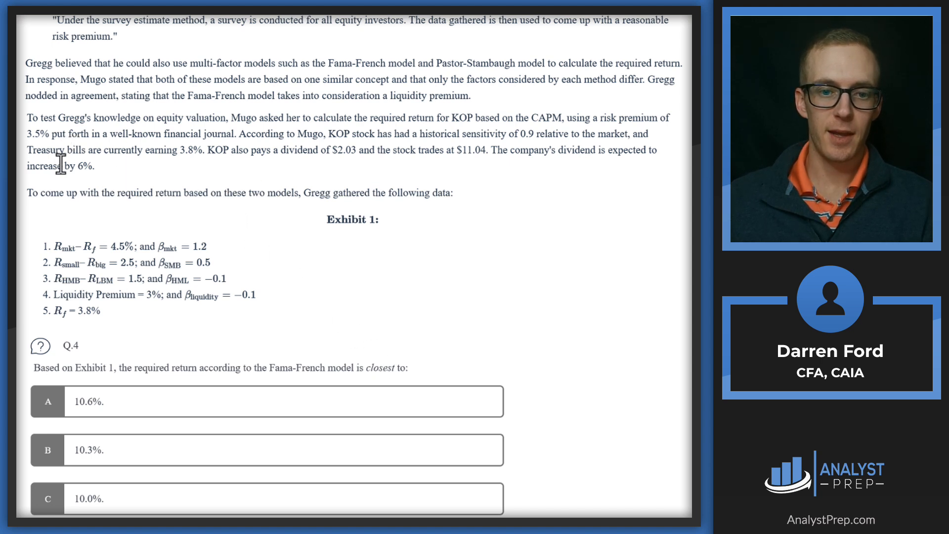
mouse_move(388, 257)
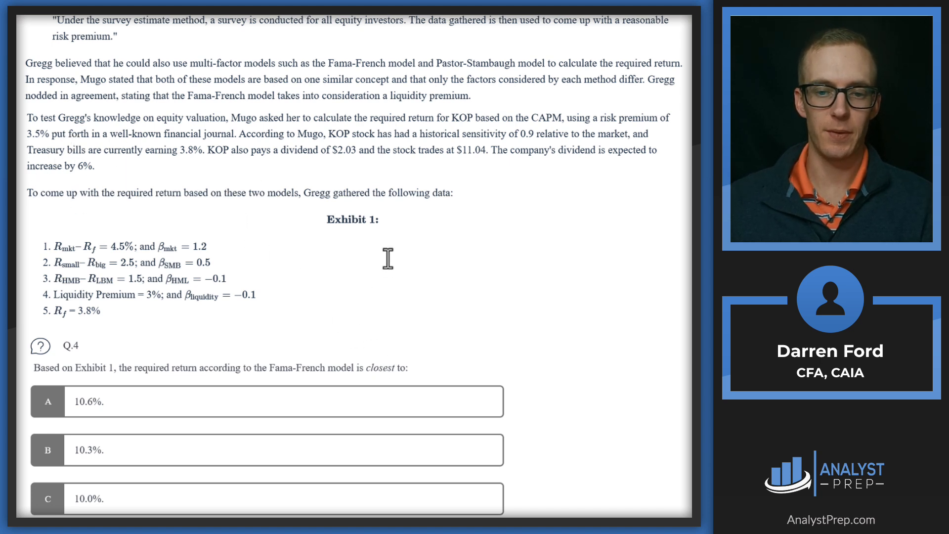
mouse_move(60, 200)
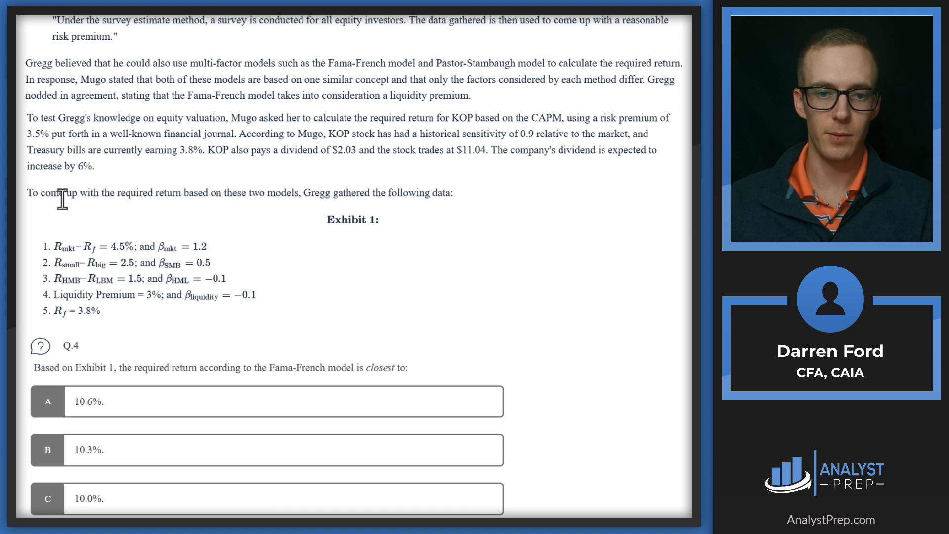
mouse_move(208, 197)
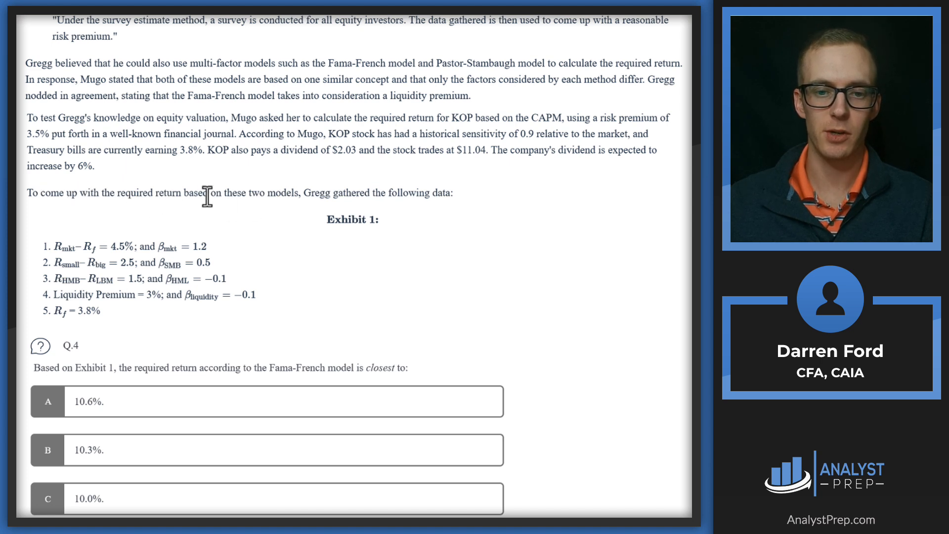
mouse_move(373, 188)
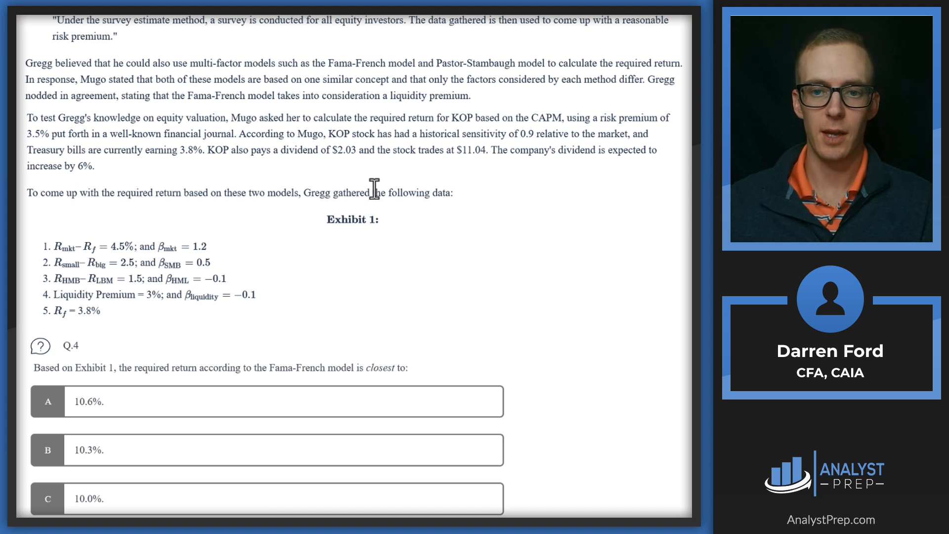
mouse_move(536, 65)
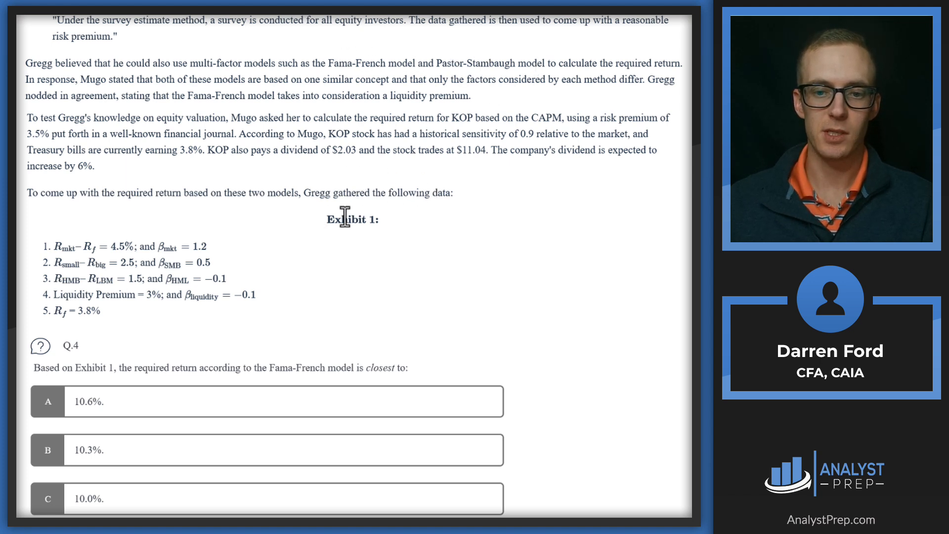
mouse_move(77, 238)
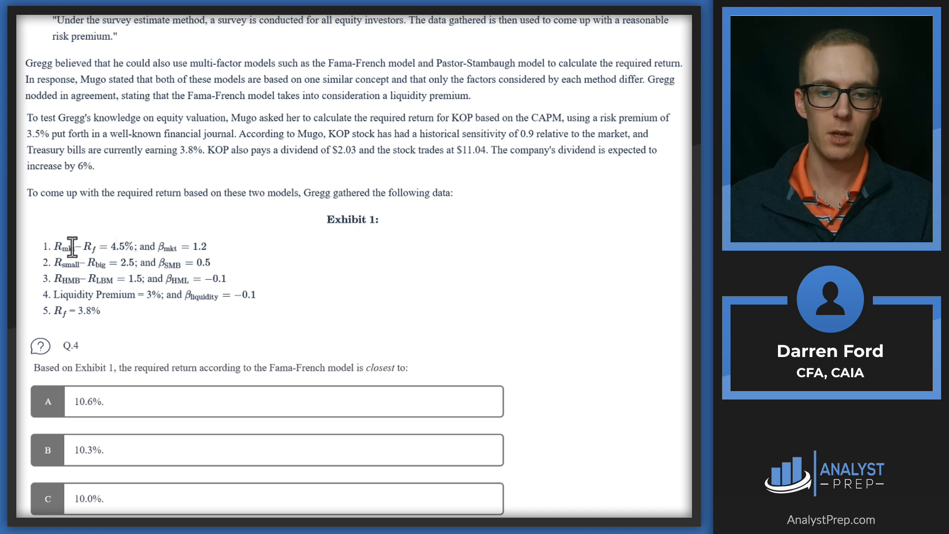
mouse_move(89, 268)
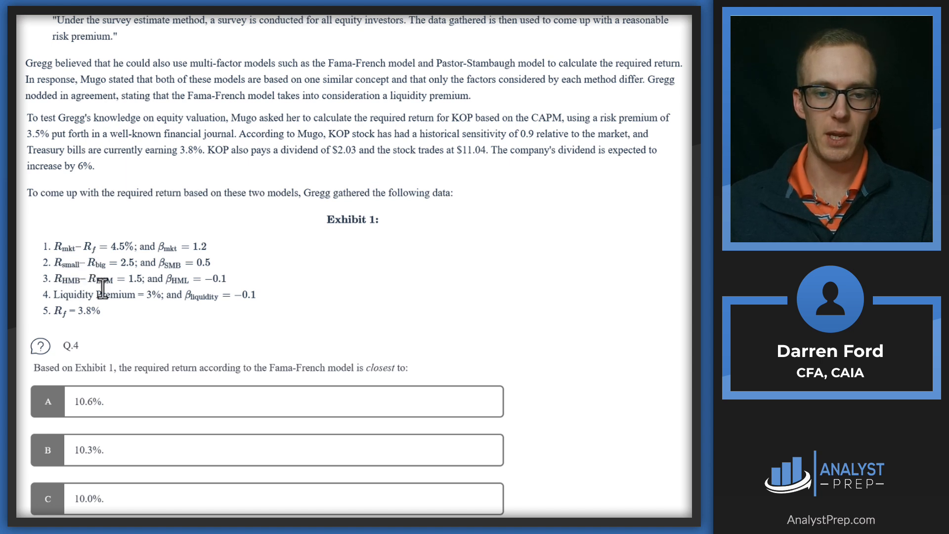
mouse_move(71, 308)
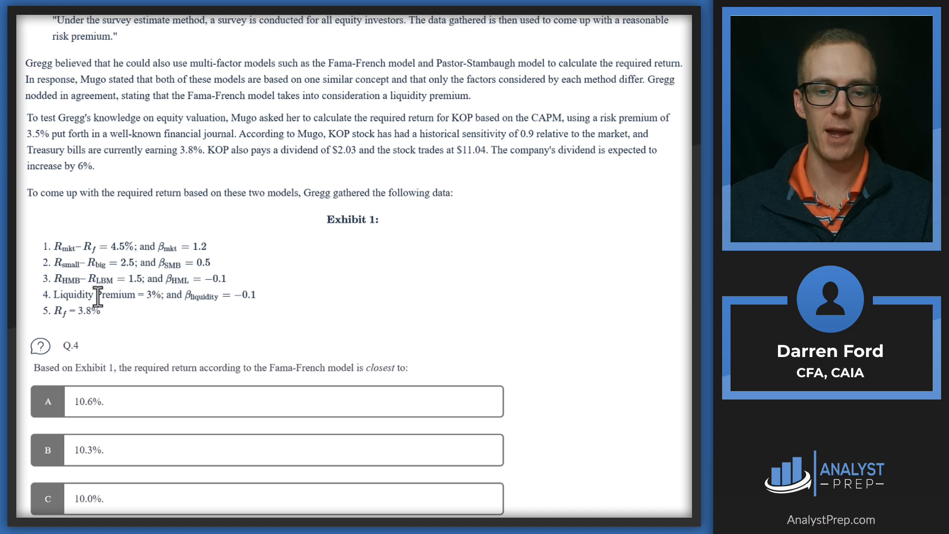
mouse_move(136, 138)
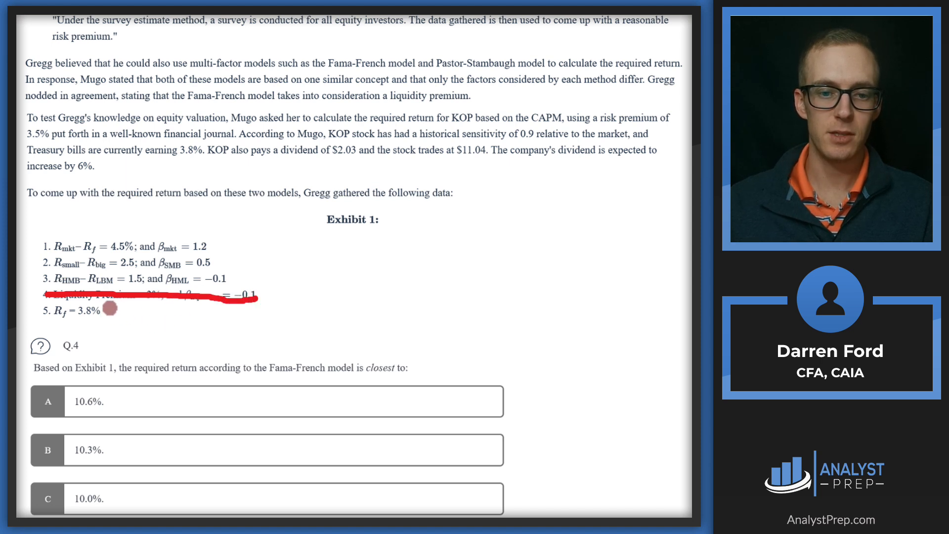
mouse_move(193, 236)
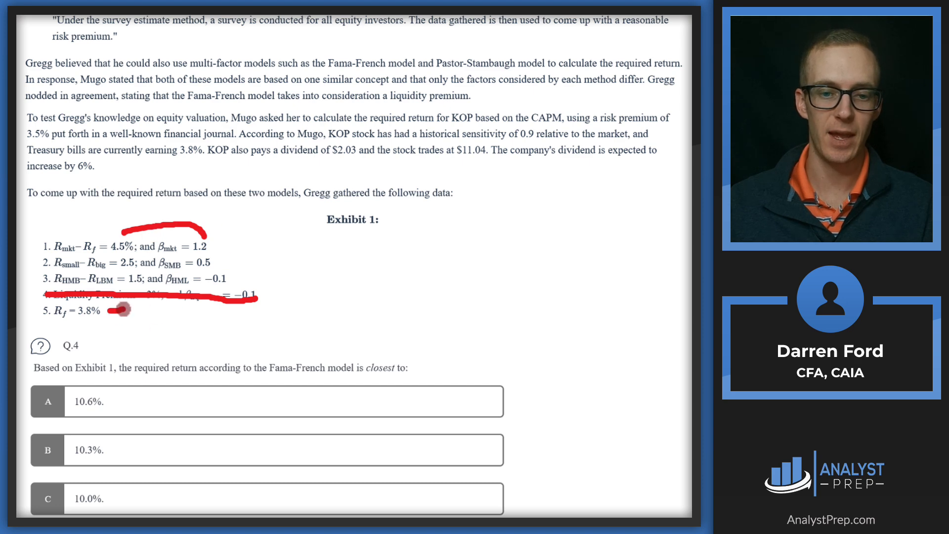
mouse_move(269, 273)
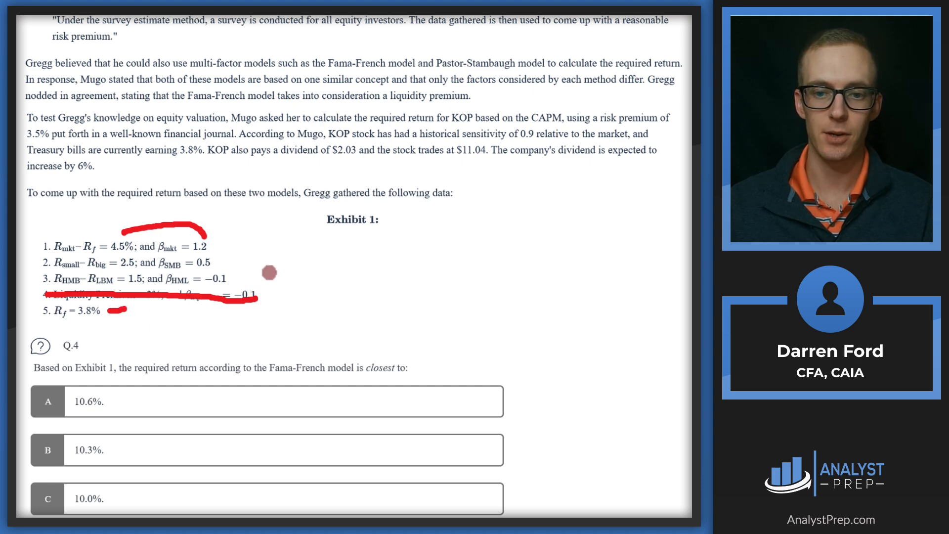
Reveal the Fama-French working giving 10.3% and circle answer B.
scroll(down, 3)
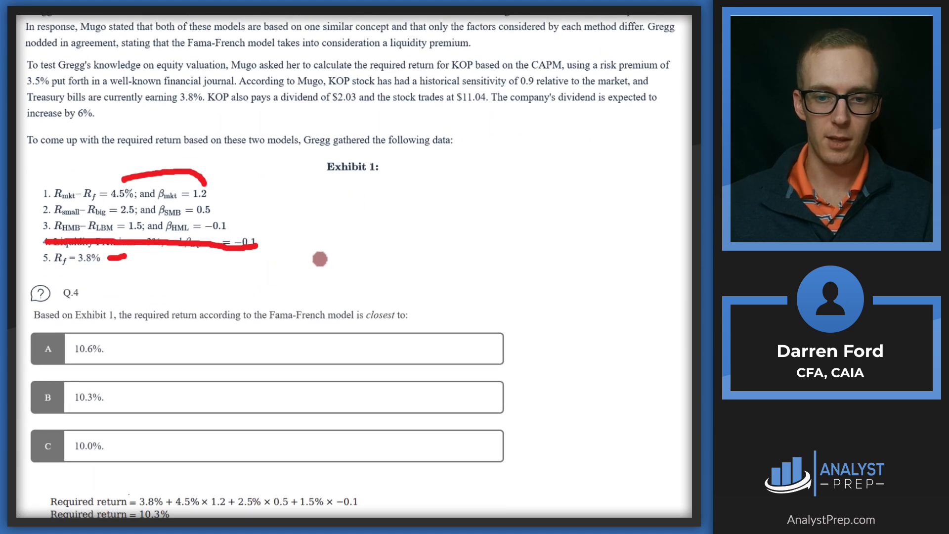
mouse_move(147, 498)
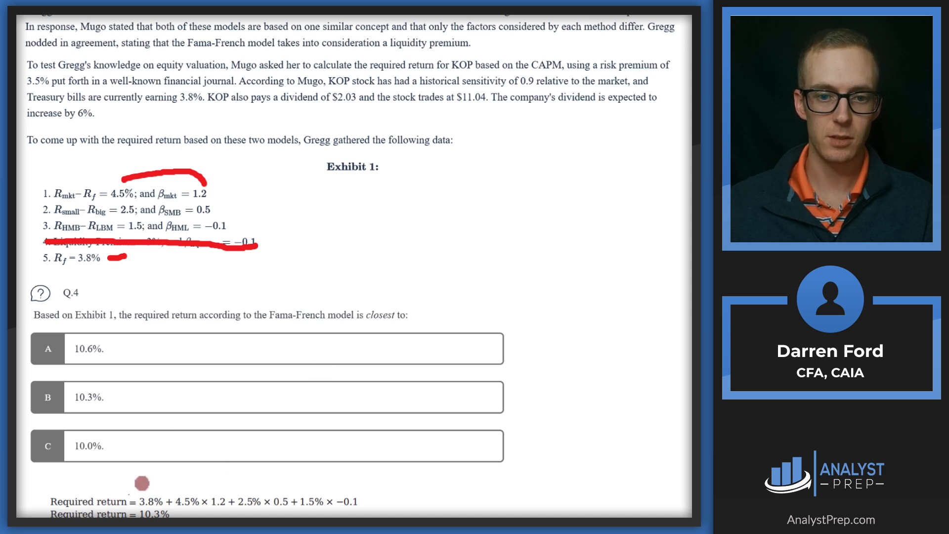
mouse_move(179, 487)
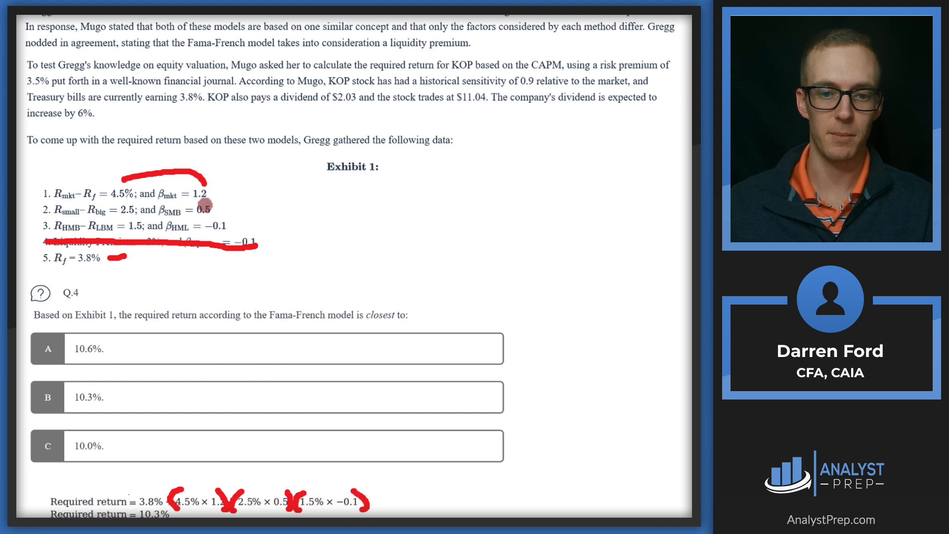
mouse_move(243, 362)
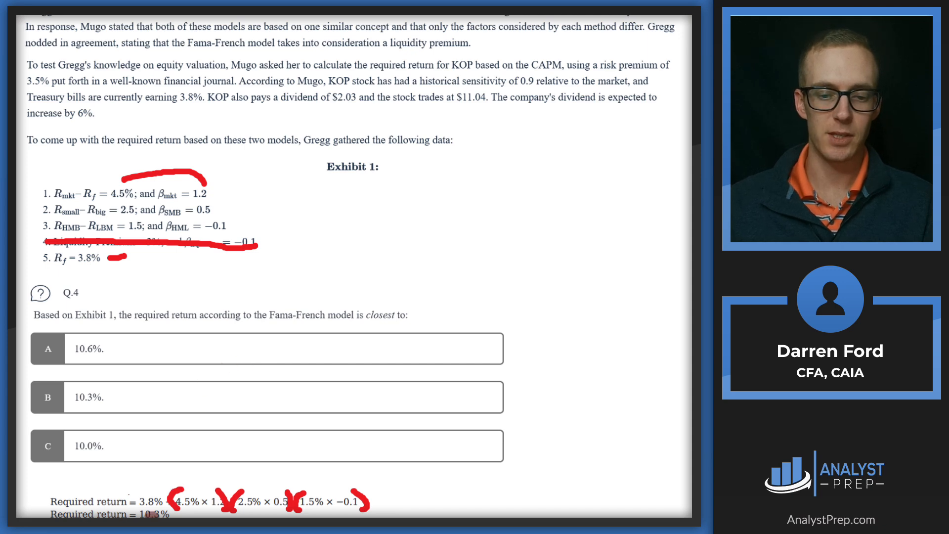
click(47, 397)
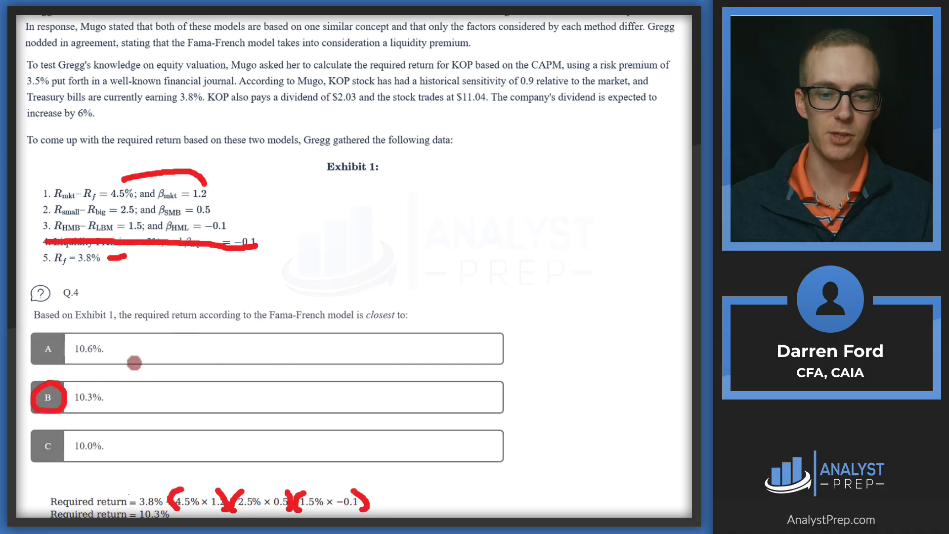